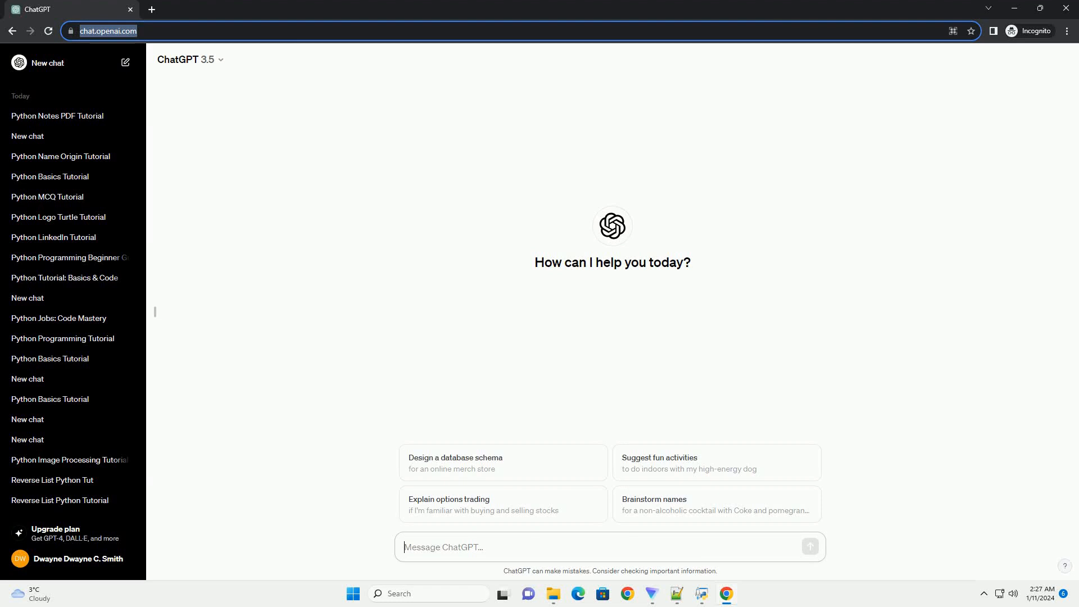
Submit a prompt asking for a tutorial on the Python official website with code examples.
{"action": "left_click", "coordinate": [809, 546]}
{"action": "type", "text": "write an informative tutorial about python programming language official website with code example"}
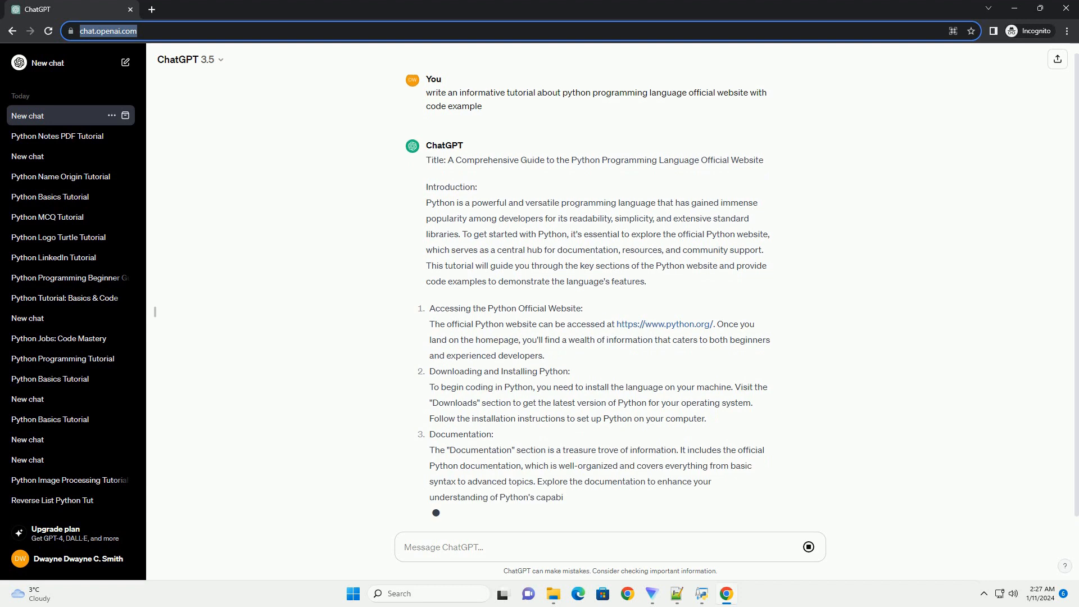
Follow the streaming reply through the Basic Python Syntax code block, Community and PyPI sections.
{"action": "scroll", "scroll_direction": "down", "scroll_amount": 3}
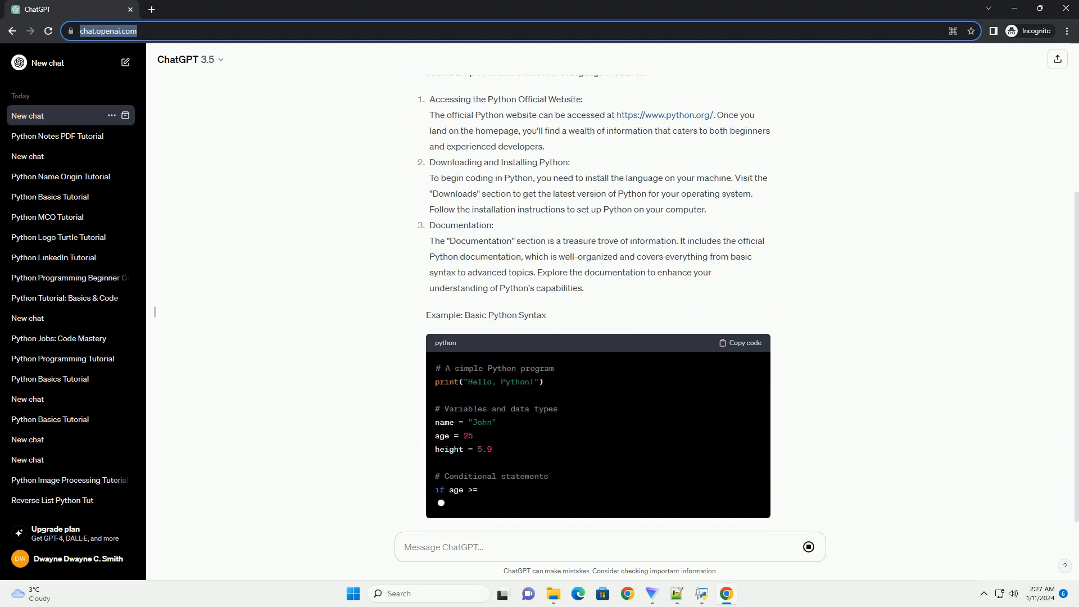
{"action": "scroll", "scroll_direction": "down", "scroll_amount": 3}
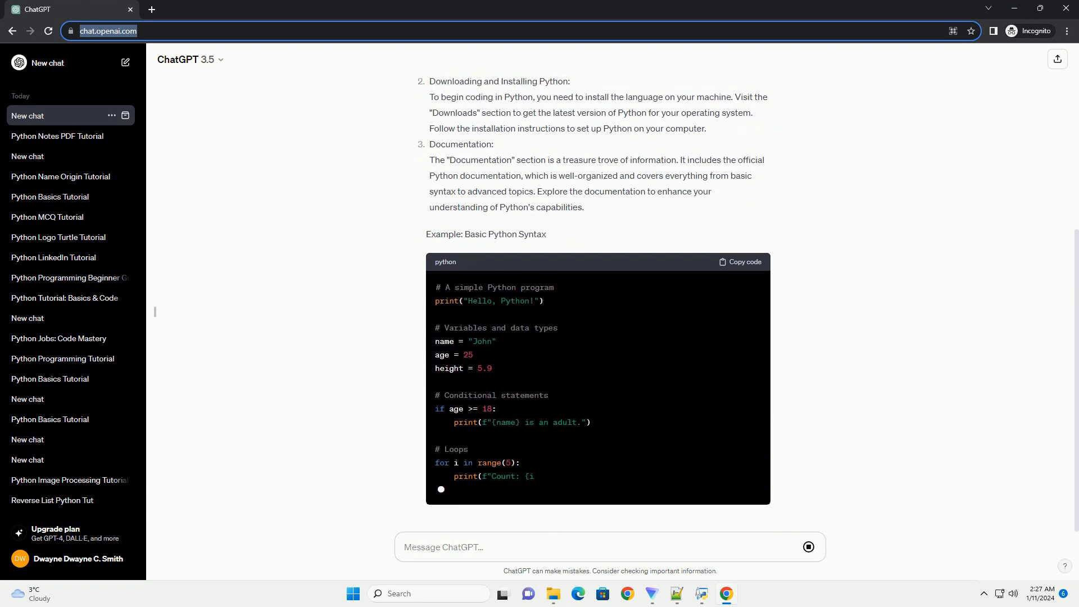
{"action": "scroll", "scroll_direction": "down", "scroll_amount": 3}
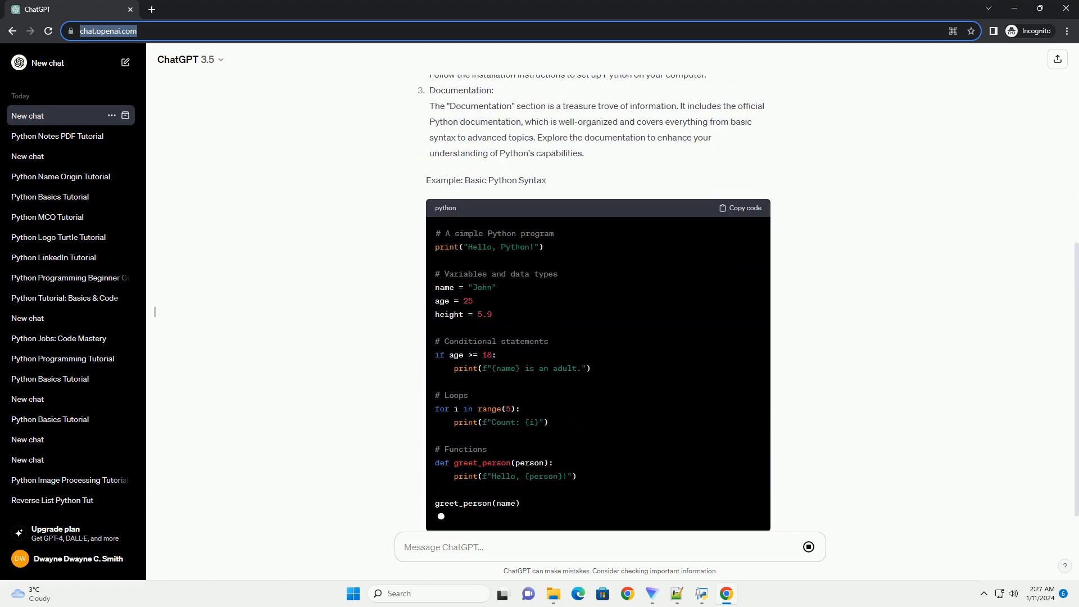
{"action": "scroll", "scroll_direction": "down", "scroll_amount": 3}
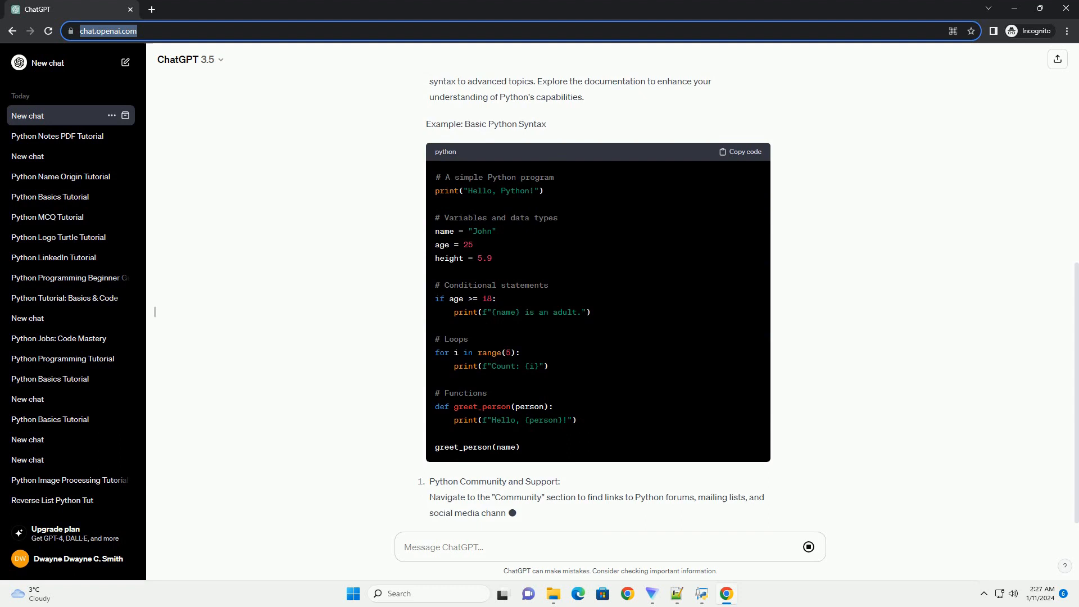
{"action": "scroll", "scroll_direction": "down", "scroll_amount": 3}
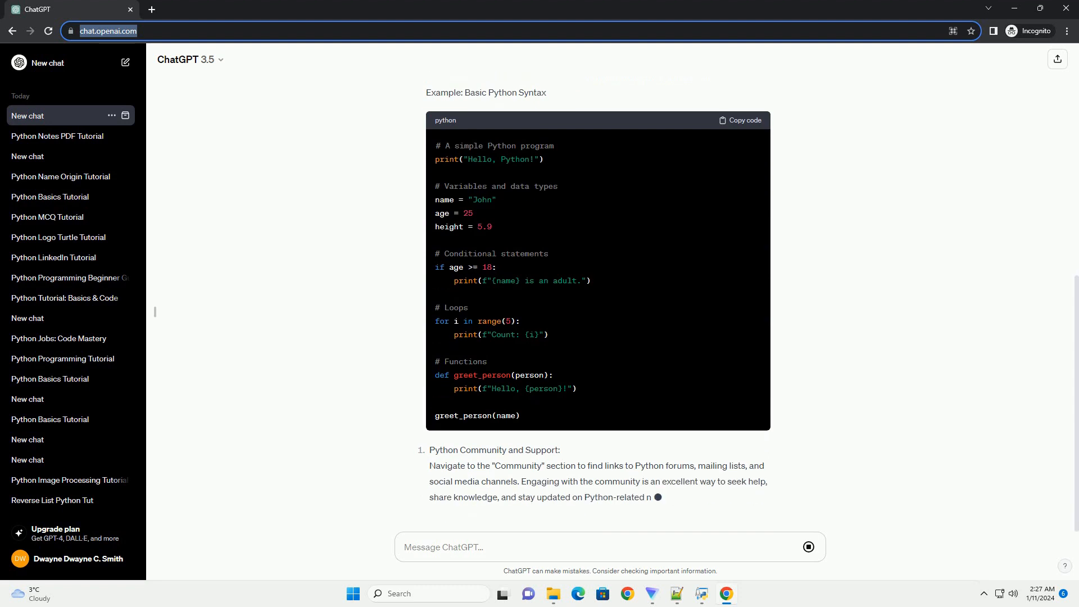
{"action": "scroll", "scroll_direction": "down", "scroll_amount": 3}
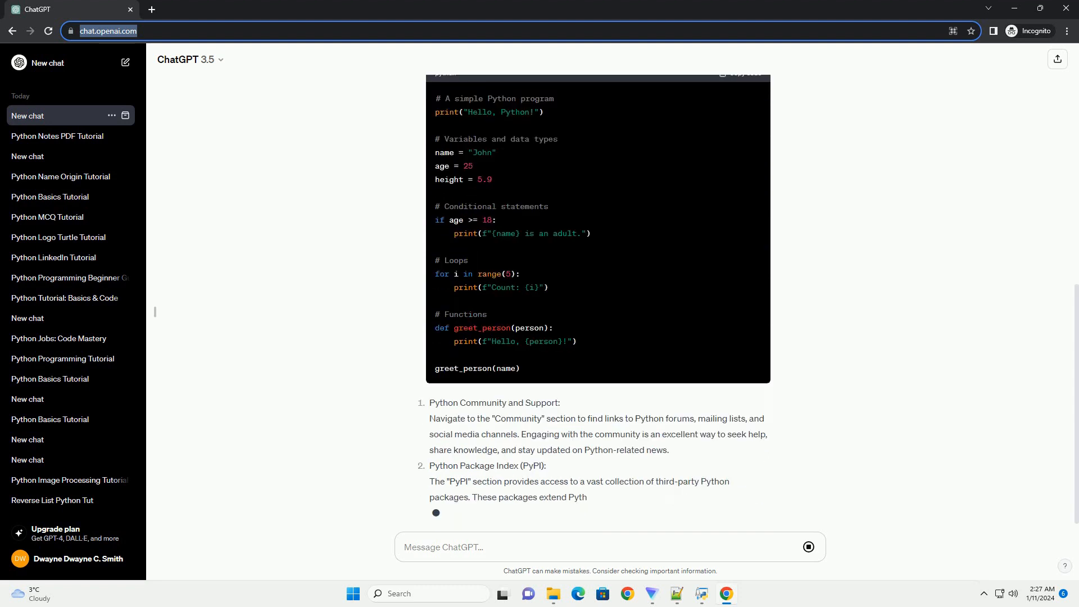
{"action": "scroll", "scroll_direction": "down", "scroll_amount": 3}
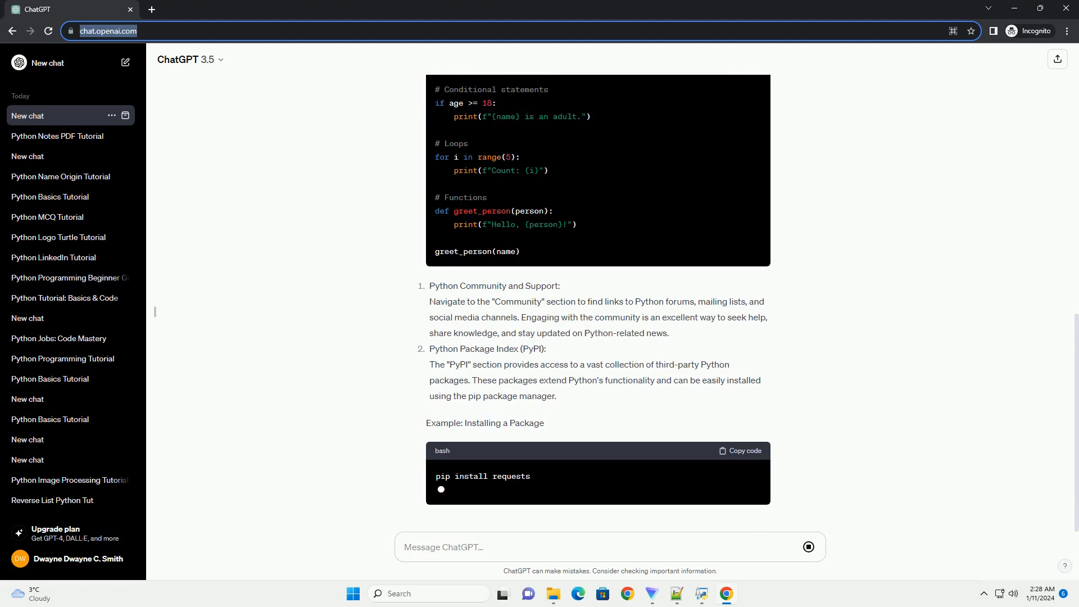
Follow the reply through the pip install example, PEP and Events sections to the Conclusion.
{"action": "scroll", "scroll_direction": "down", "scroll_amount": 3}
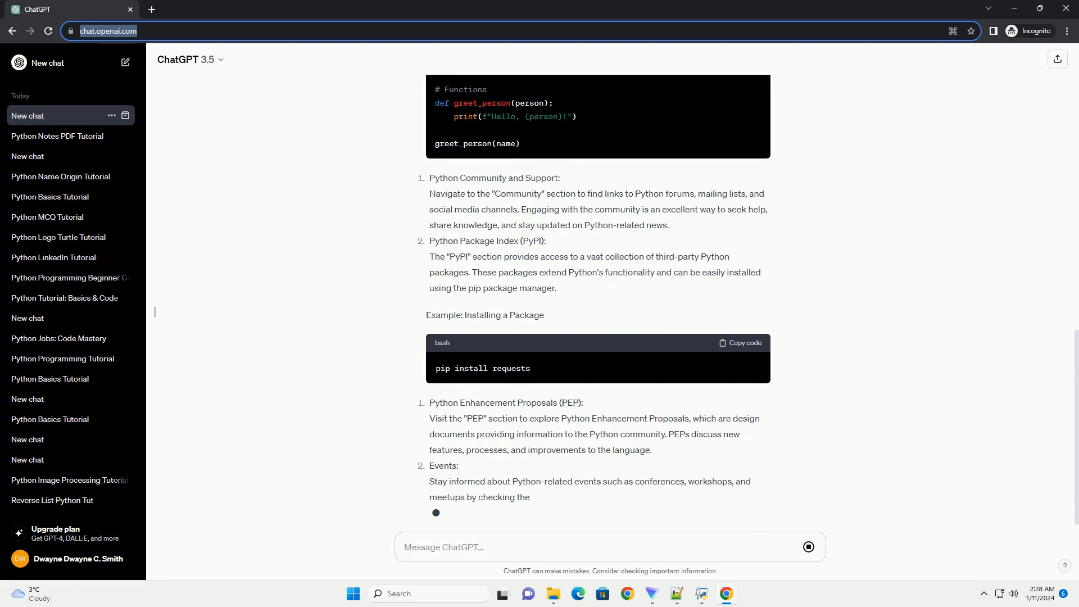
{"action": "scroll", "scroll_direction": "up", "scroll_amount": 3}
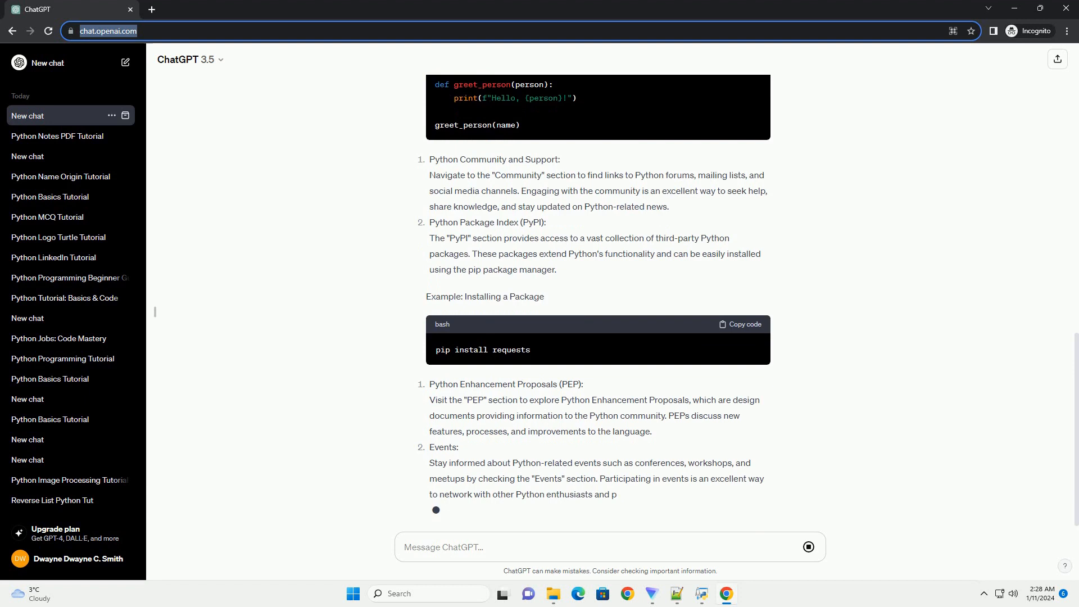
{"action": "scroll", "scroll_direction": "down", "scroll_amount": 3}
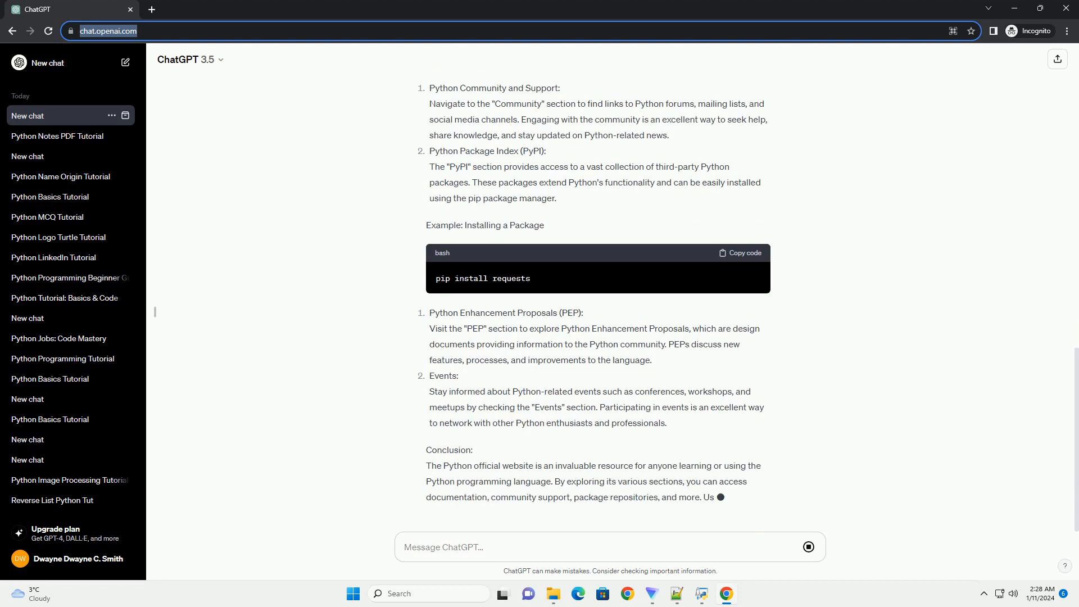
{"action": "scroll", "scroll_direction": "down", "scroll_amount": 3}
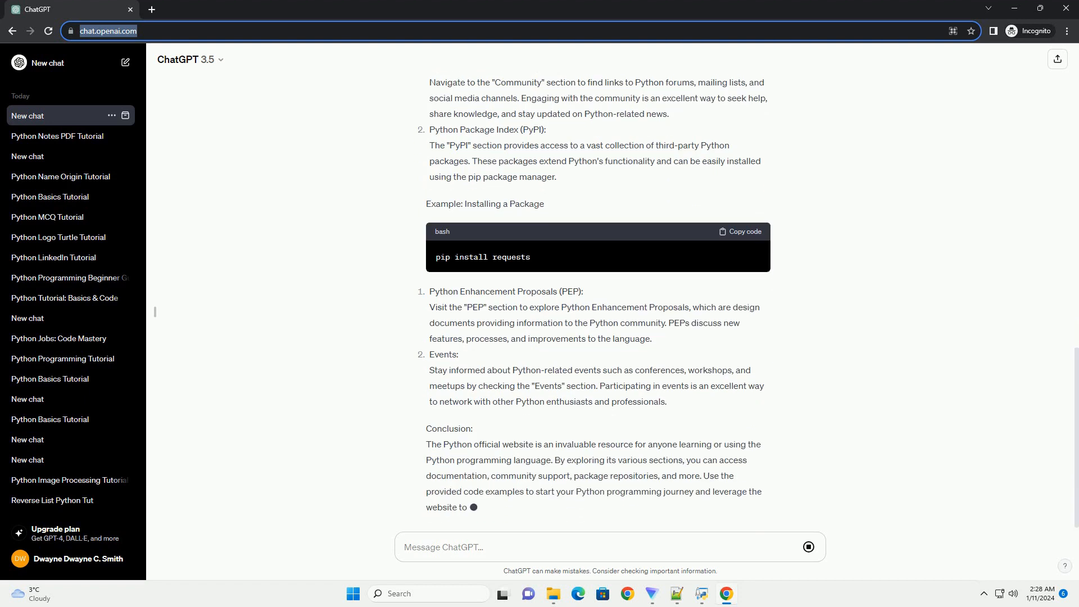
{"action": "scroll", "scroll_direction": "down", "scroll_amount": 3}
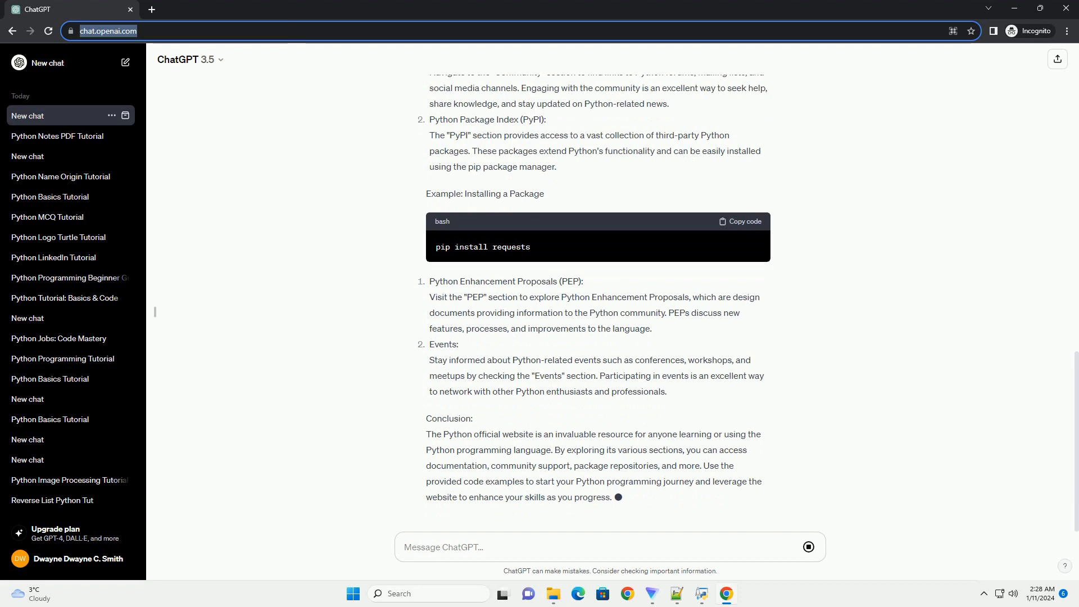